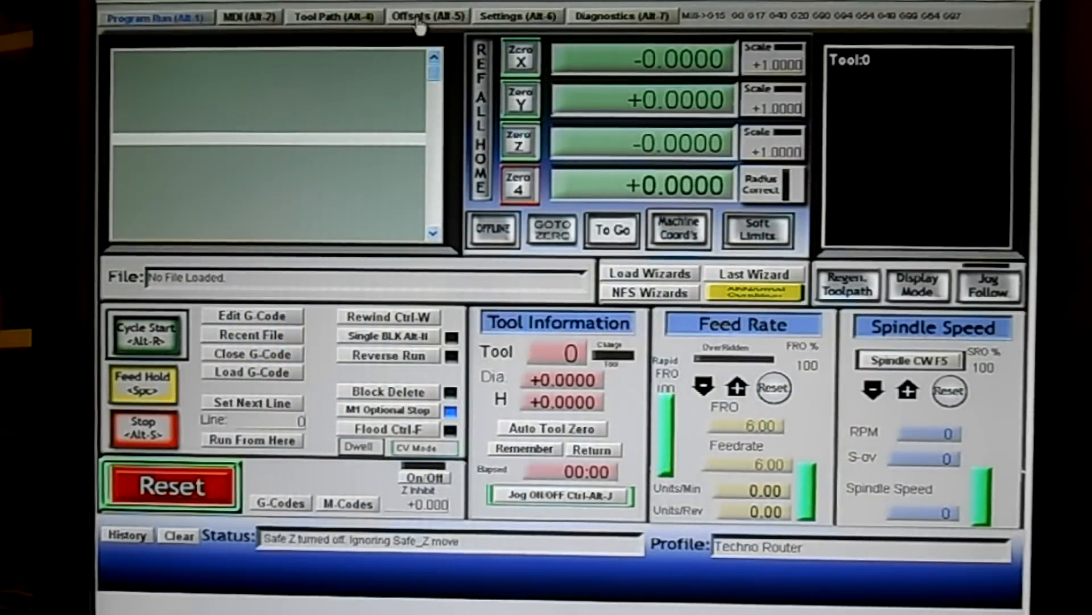
# Open the Offsets page showing G54 at X +0.0187, Y +0.0172, Z -0.1534
pyautogui.click(426, 16)
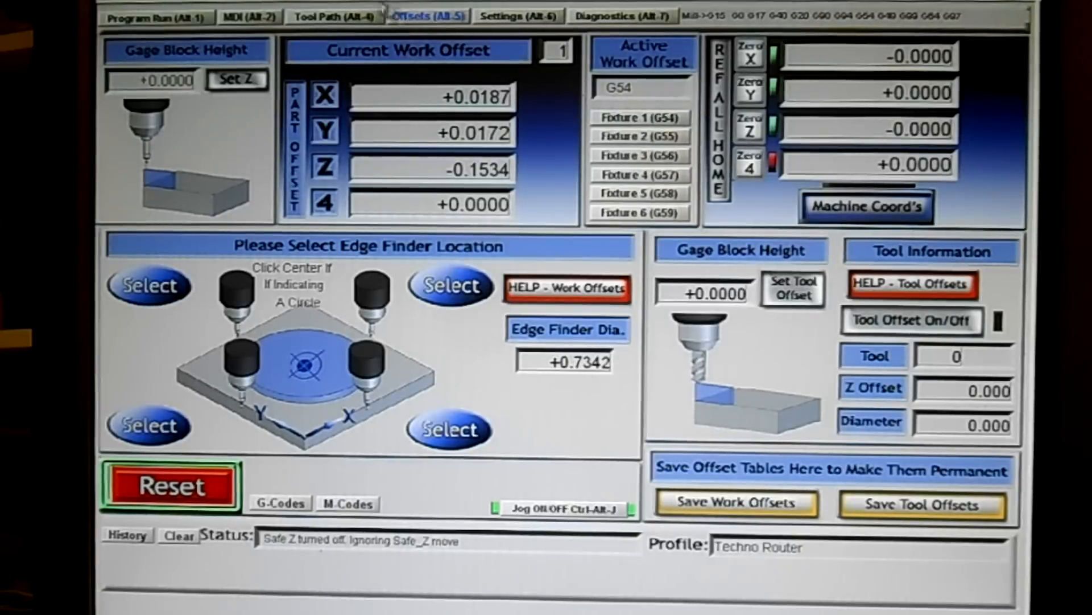
# Switch back to the Program Run page with all axis readouts at zero
pyautogui.click(148, 16)
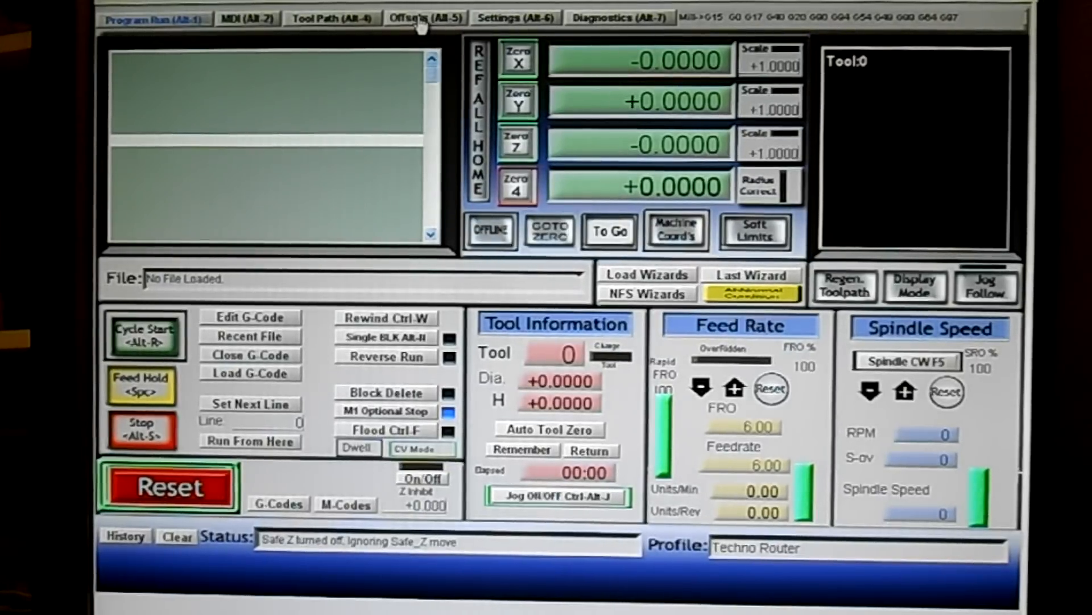
# Reopen the Offsets page with the machine at X +5.4584, Y +2.5243
pyautogui.click(425, 18)
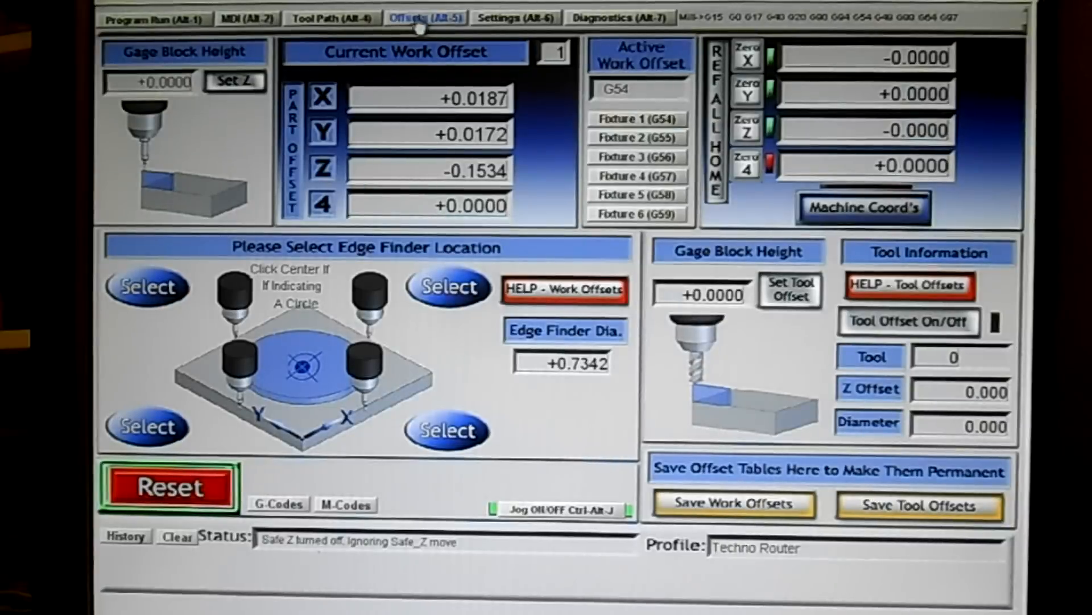
pyautogui.moveTo(328, 140)
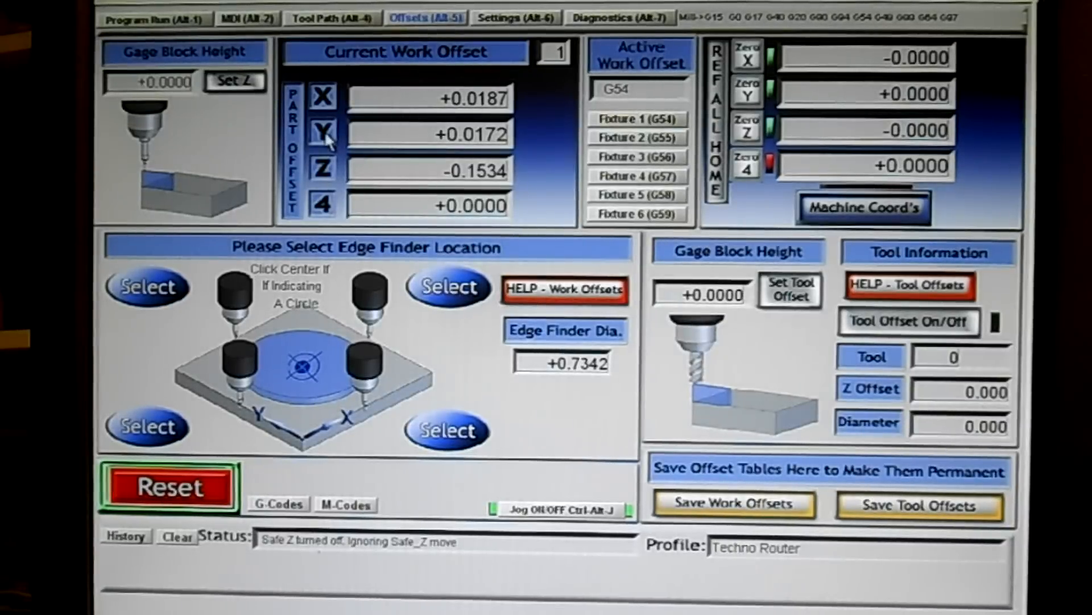
pyautogui.moveTo(669, 136)
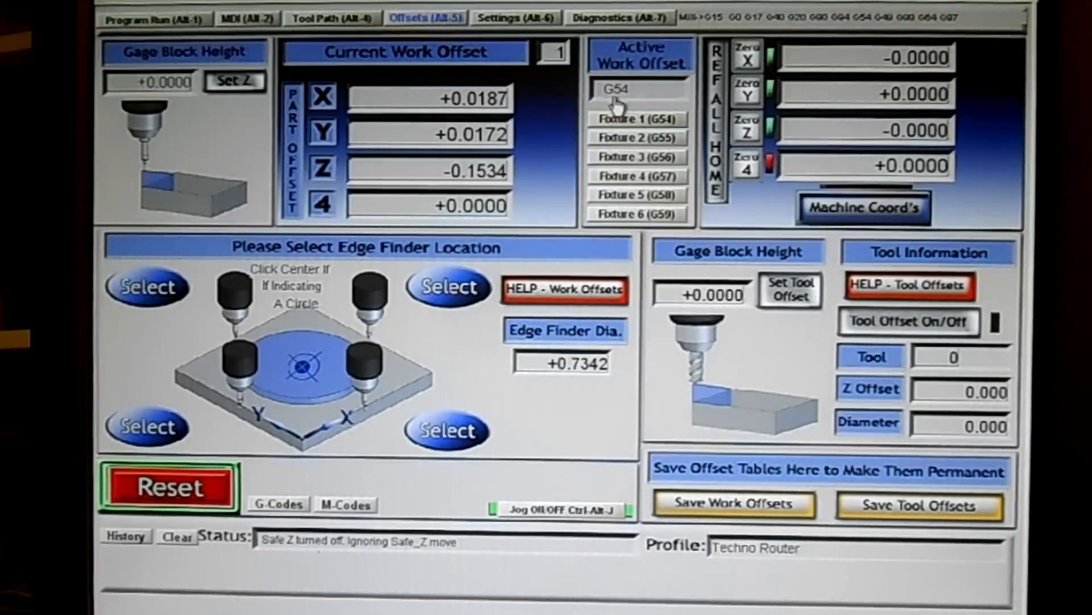
pyautogui.moveTo(630, 105)
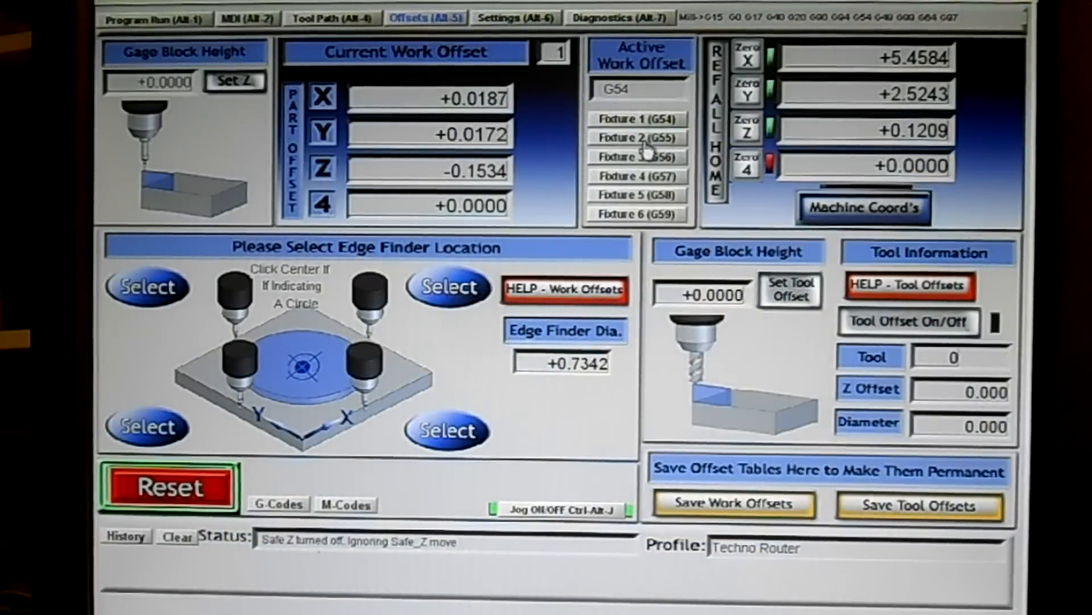
# Select Fixture 2 (G55) and zero its X and Y axes at the second jig
pyautogui.click(633, 137)
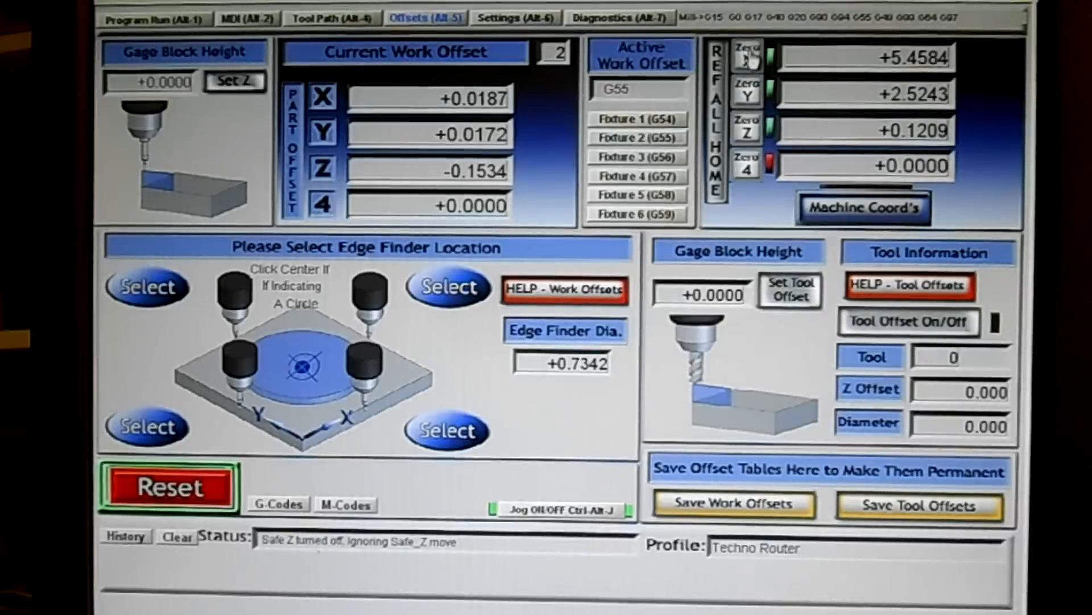
pyautogui.click(745, 57)
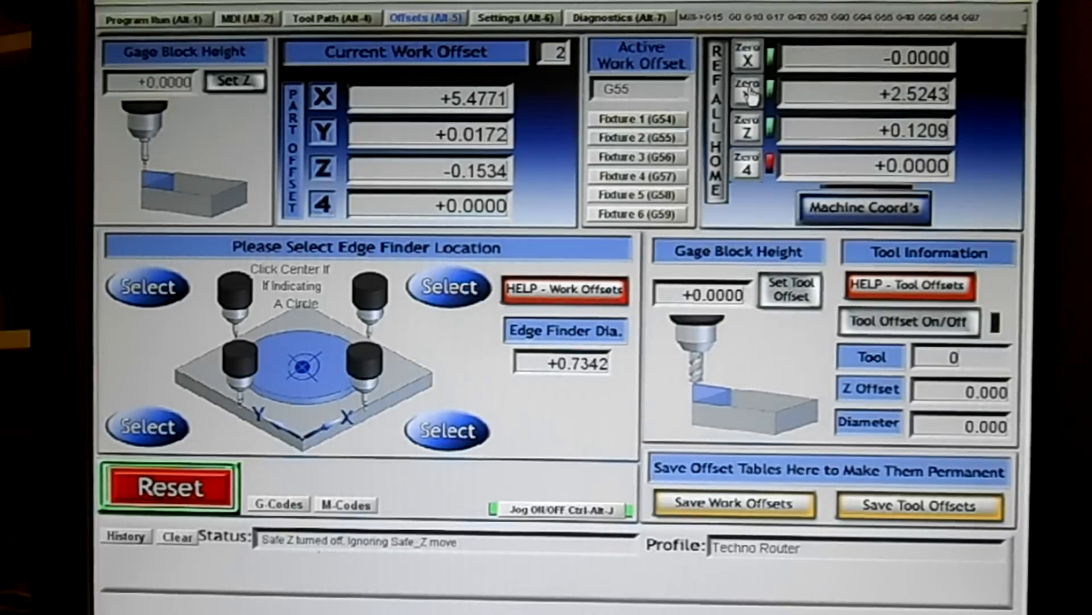
pyautogui.click(746, 93)
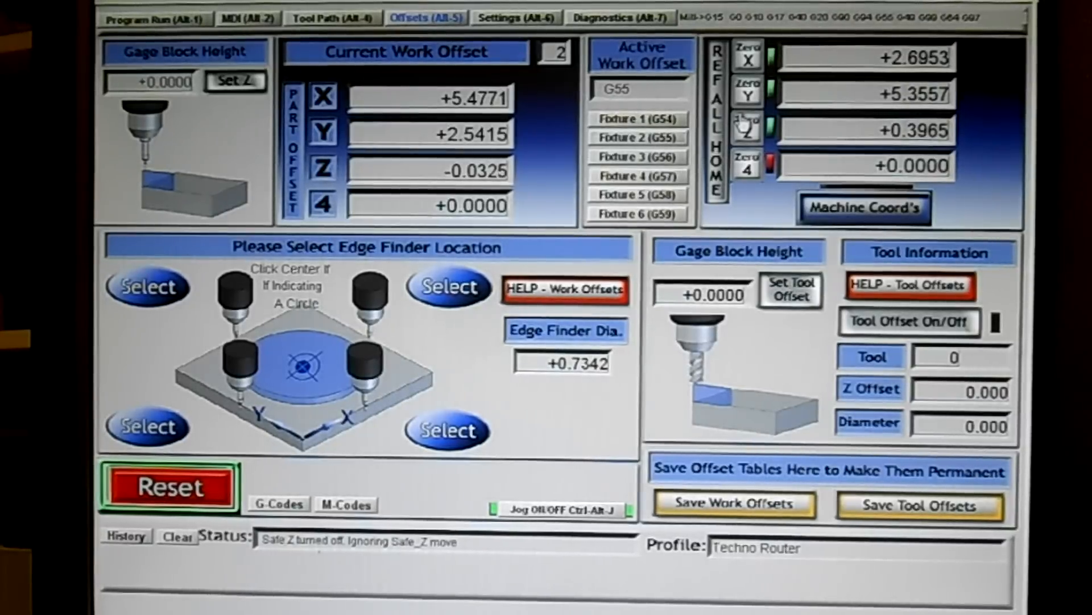
# Select Fixture 3 (G56) and zero its X axis at the third jig
pyautogui.click(636, 156)
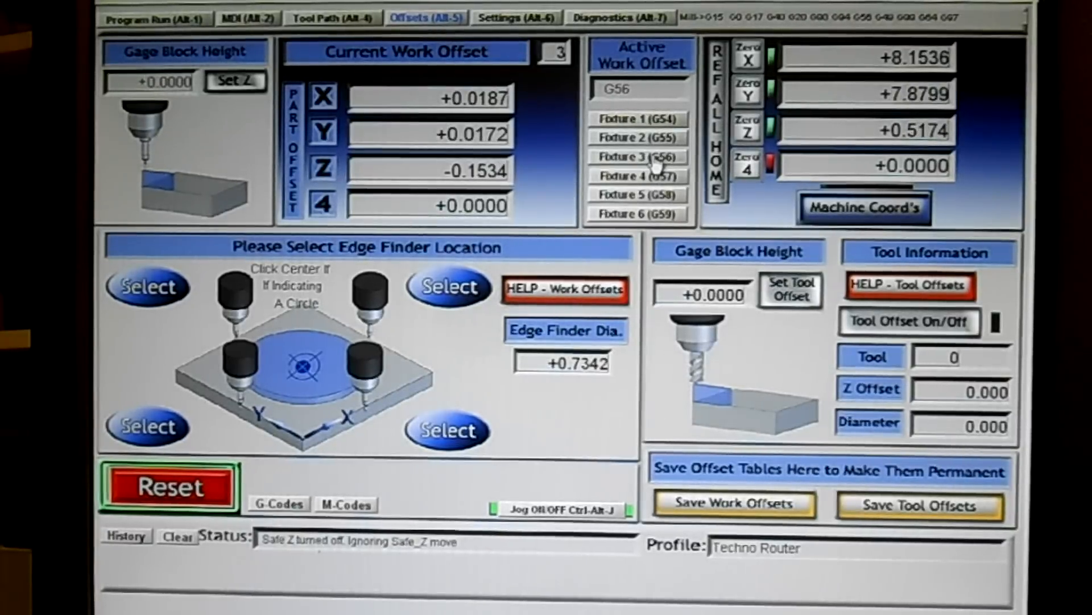
pyautogui.click(747, 56)
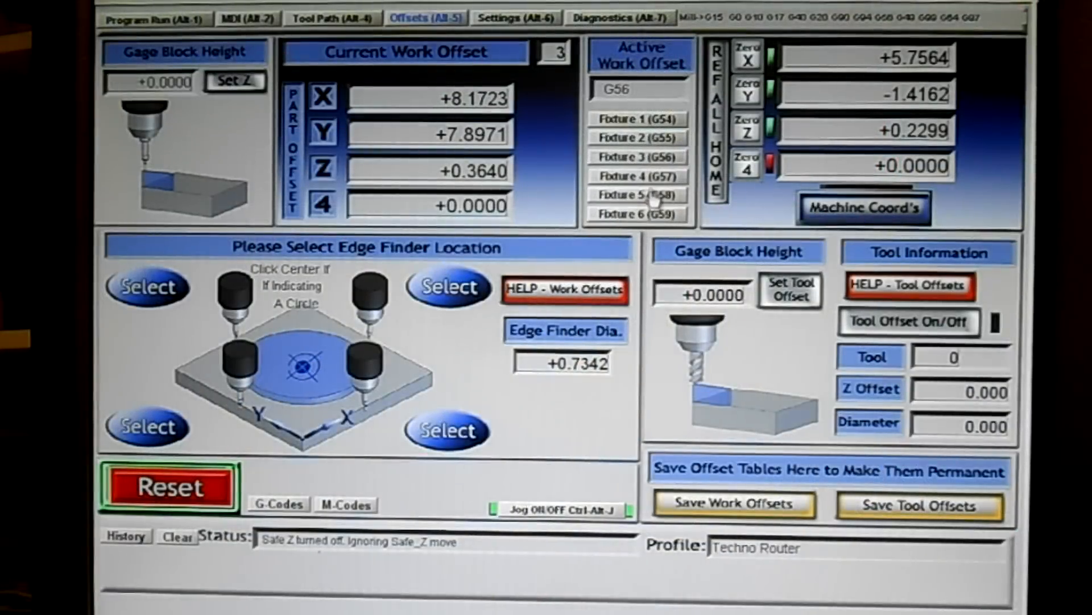
# Select Fixture 4 (G57) as the active work offset
pyautogui.click(636, 176)
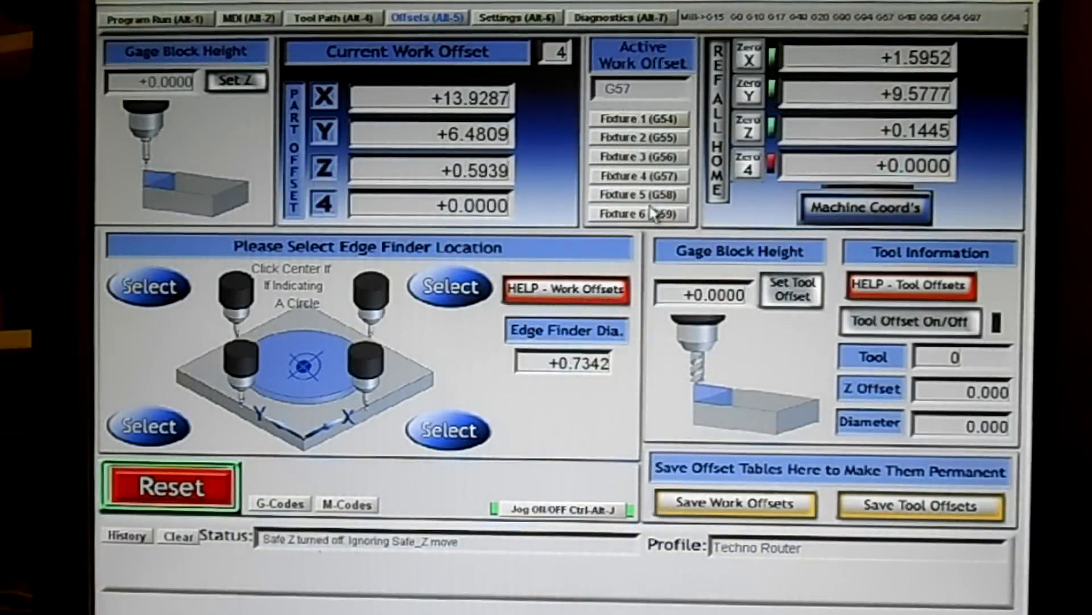
pyautogui.click(634, 195)
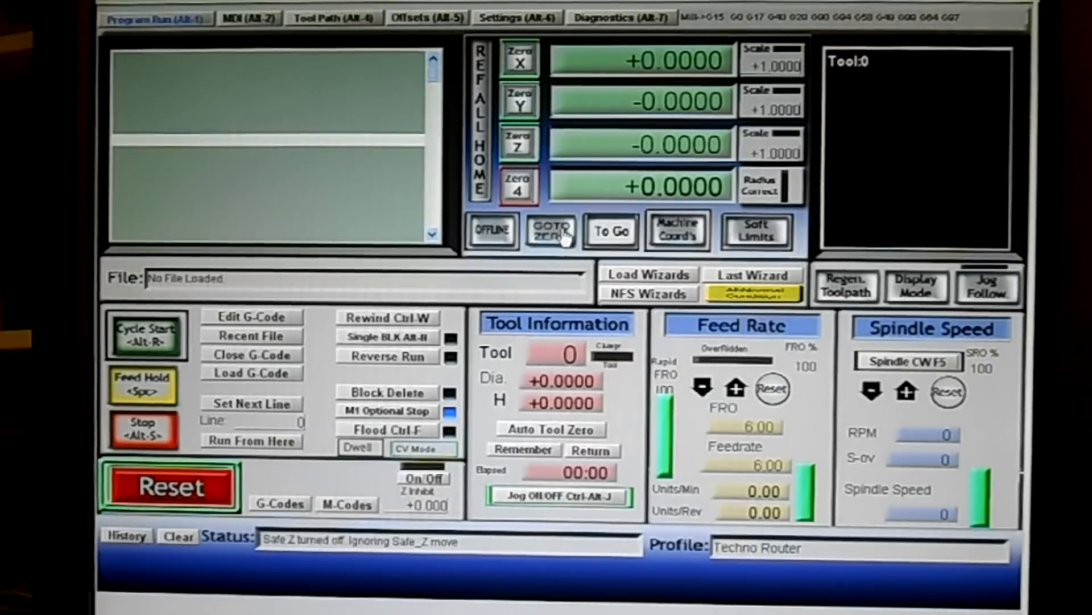
pyautogui.moveTo(536, 132)
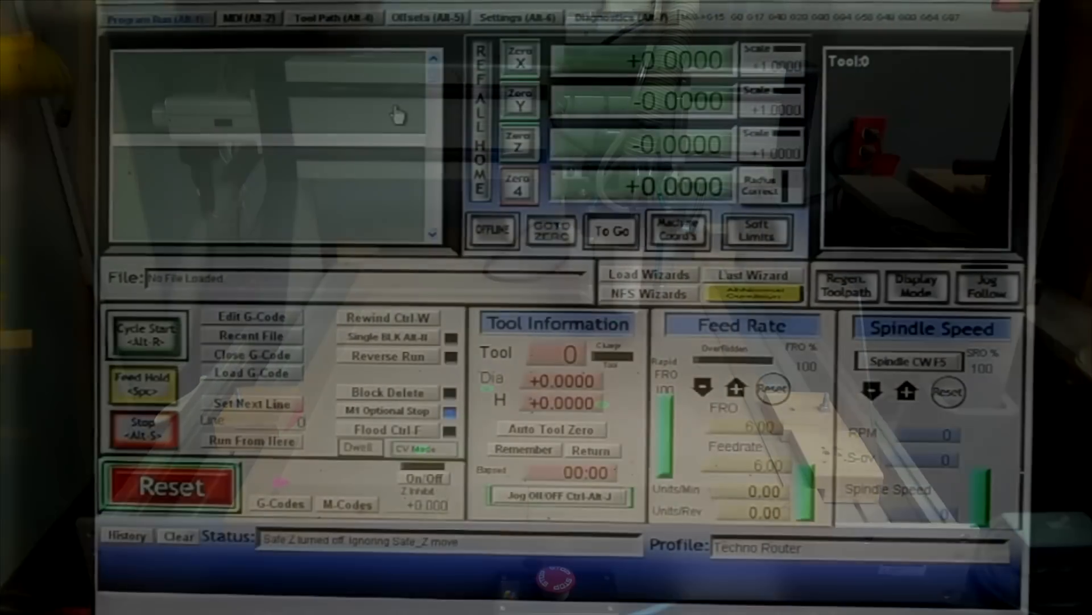
# Reopen the Offsets page showing G58 at X +15.5239, Y +16.0586, Z +0.7384
pyautogui.click(427, 18)
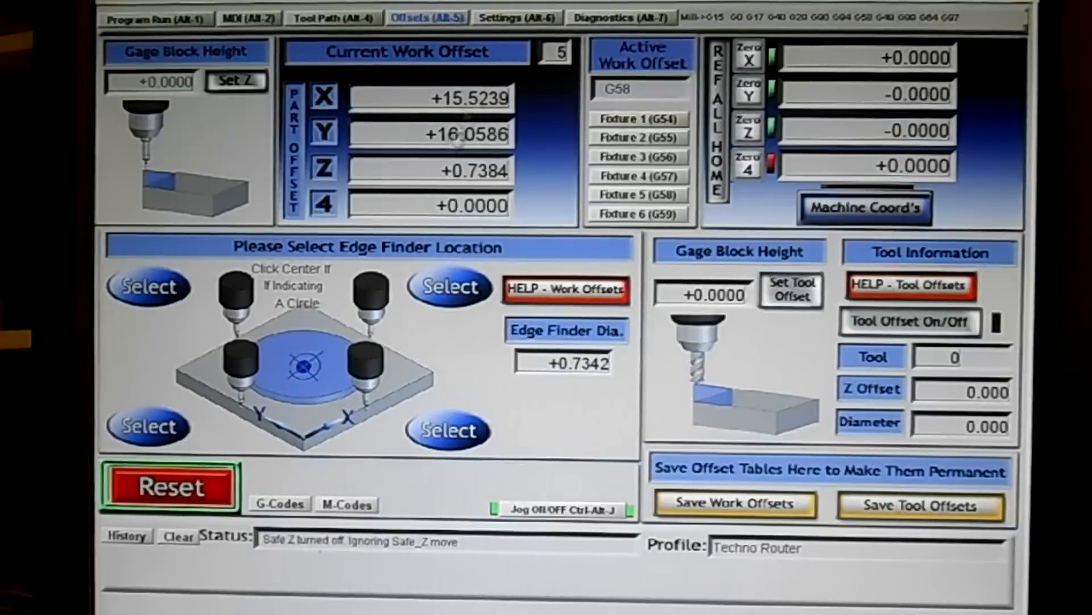